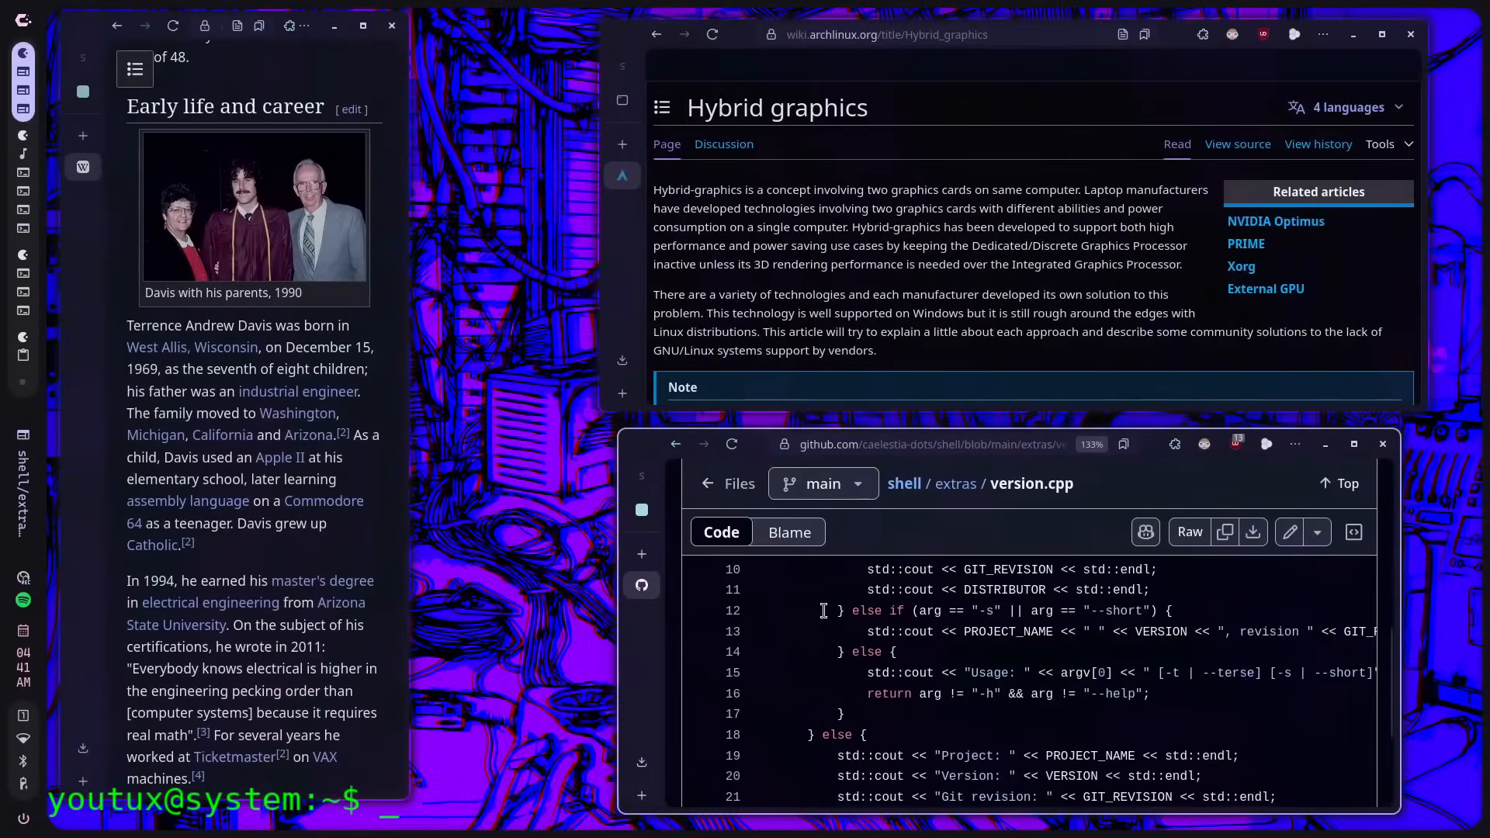
scroll("down", 3)
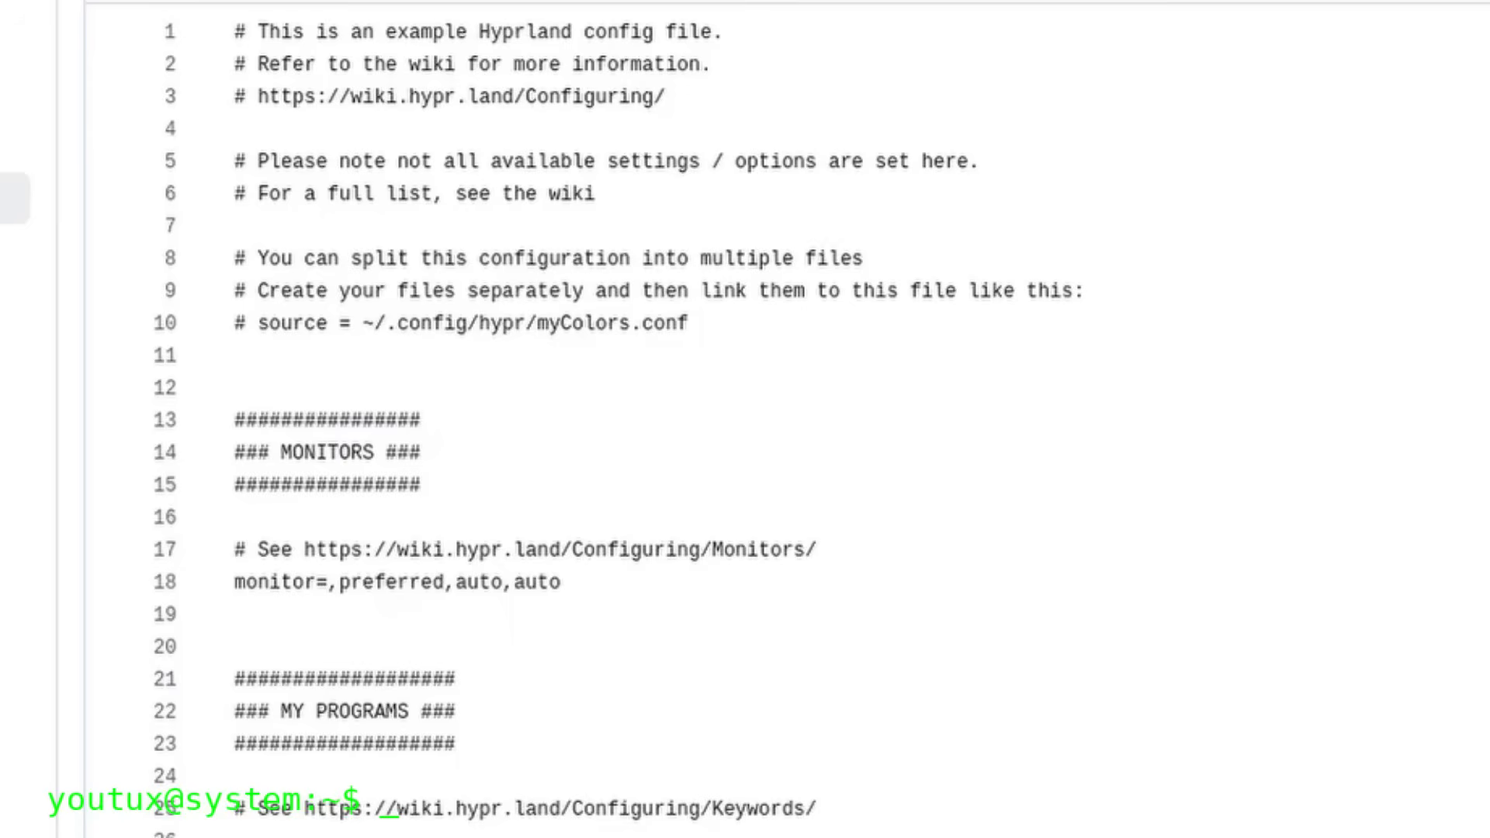
scroll("down", 3)
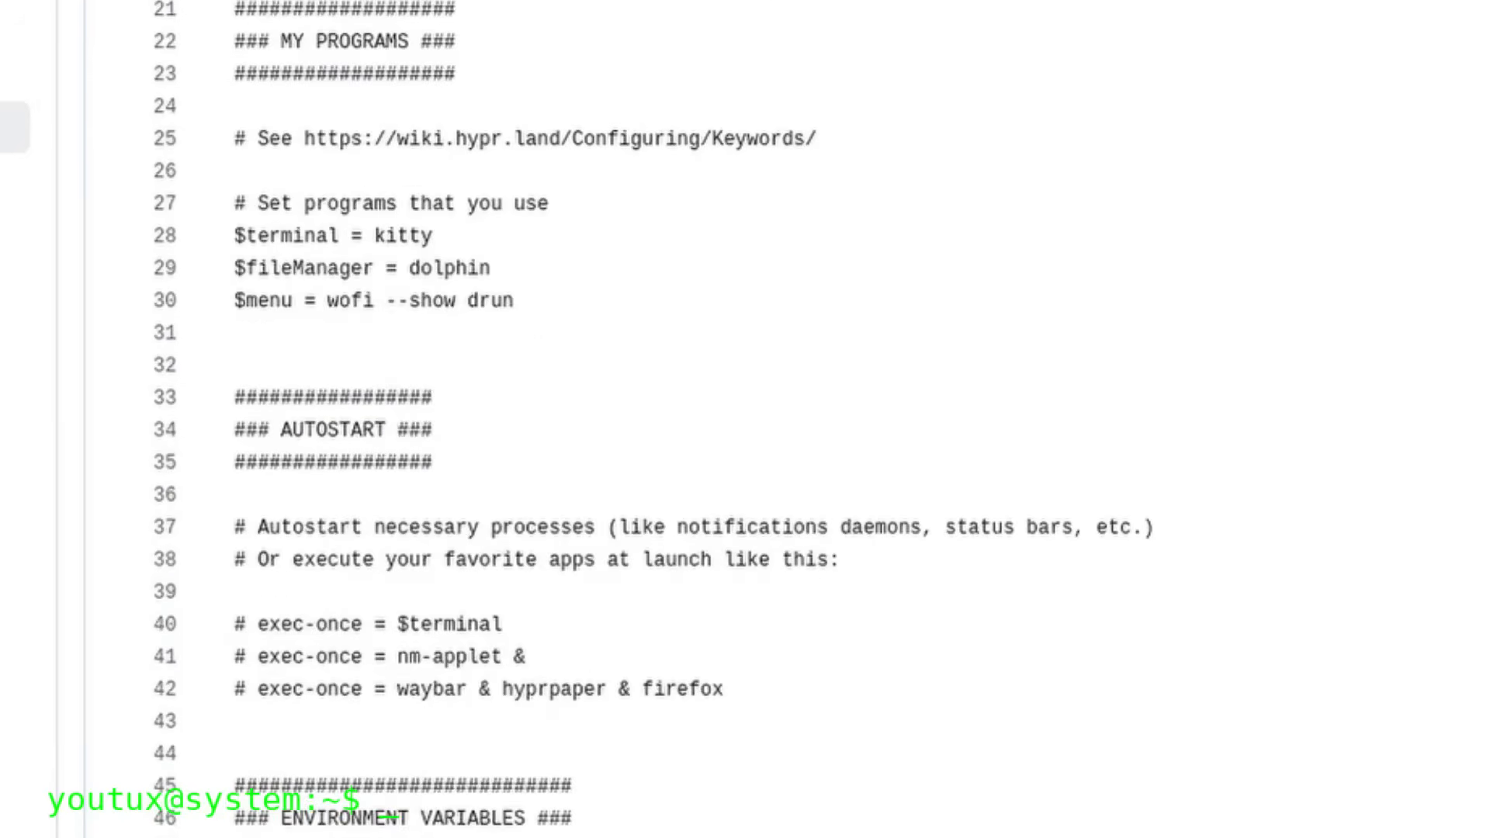
scroll("down", 3)
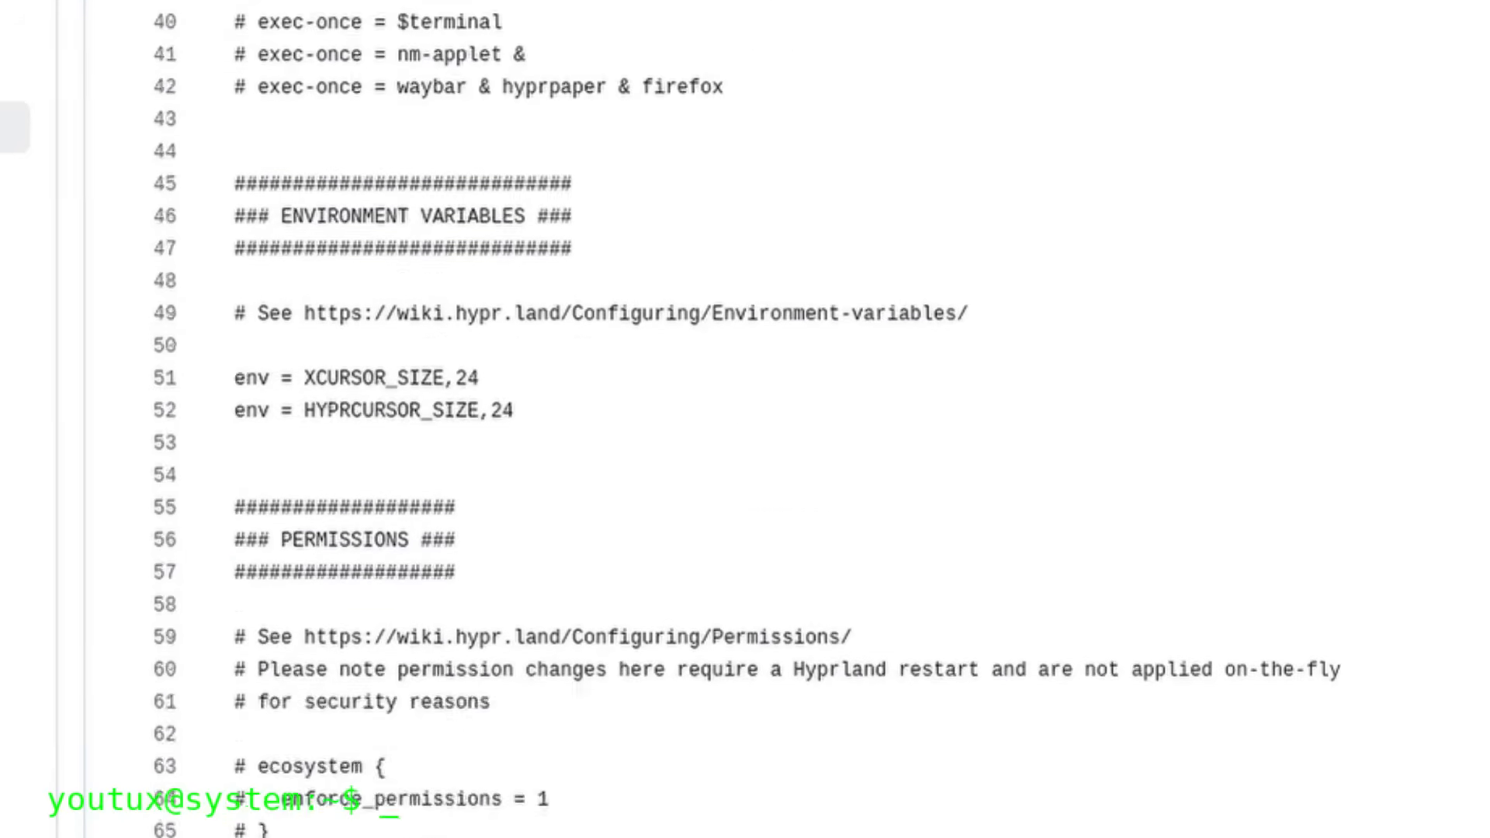
scroll("down", 3)
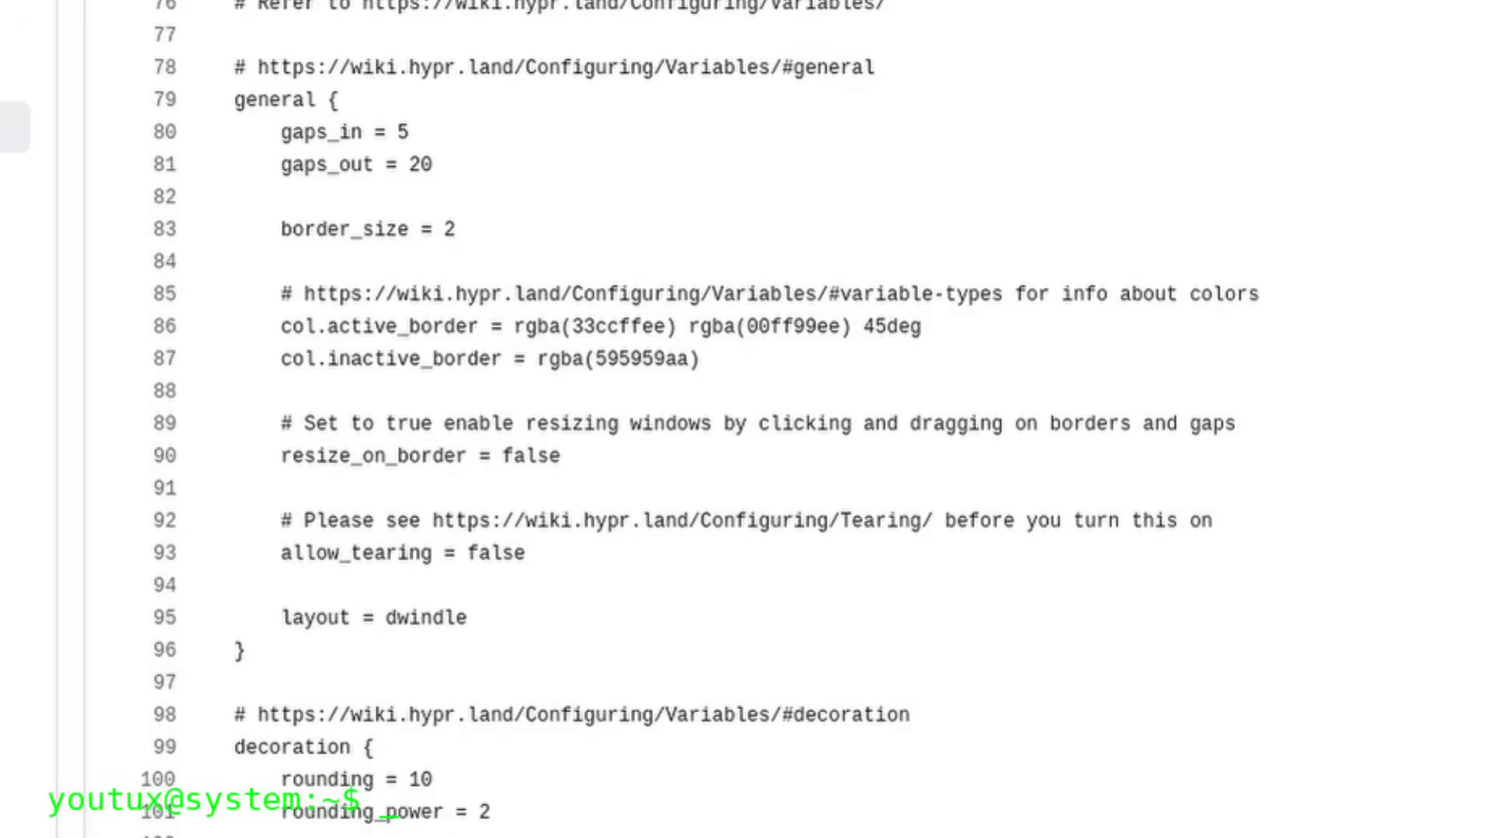
scroll("down", 3)
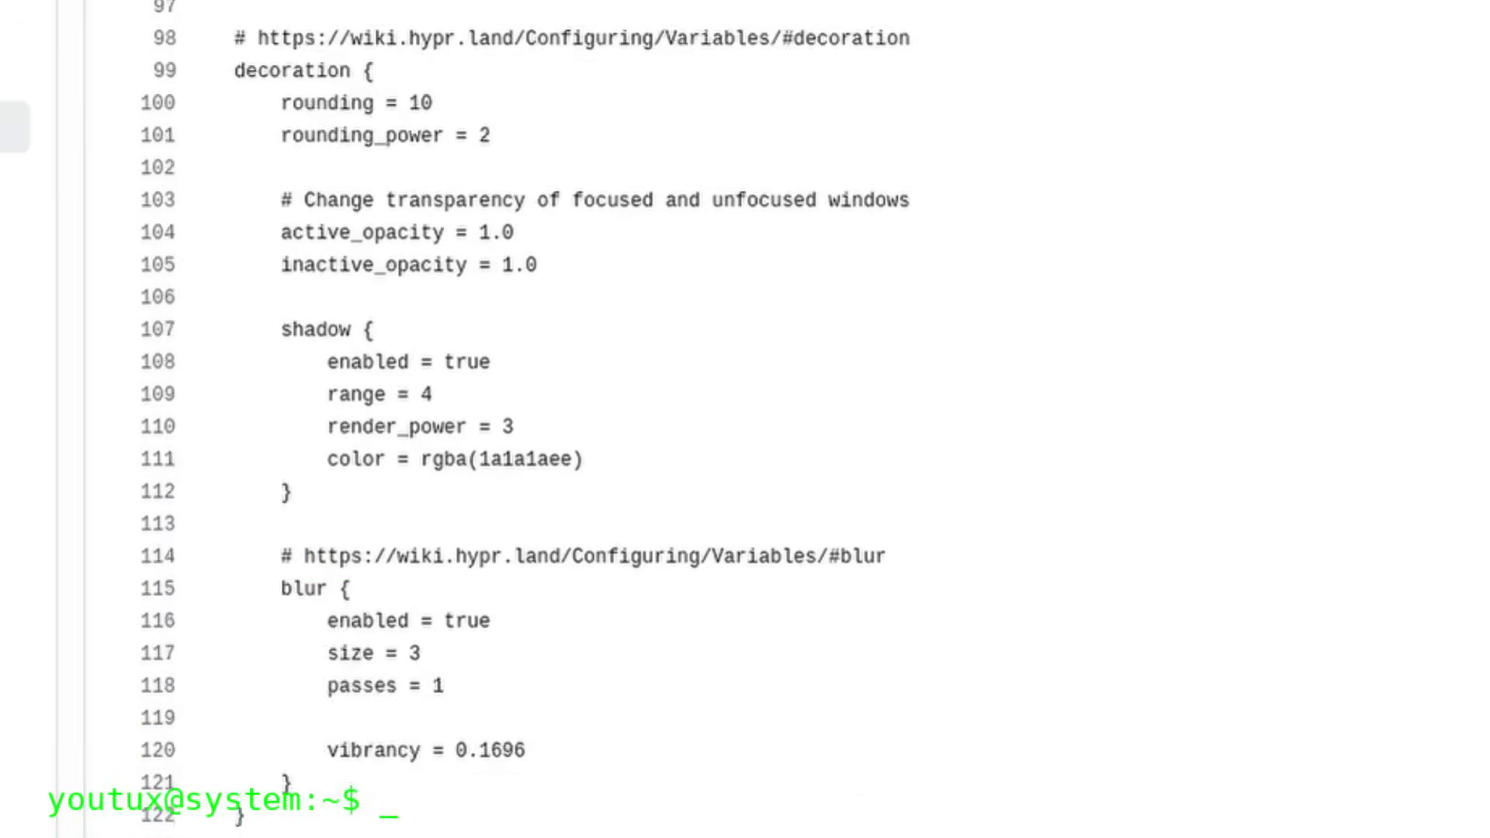
scroll("down", 3)
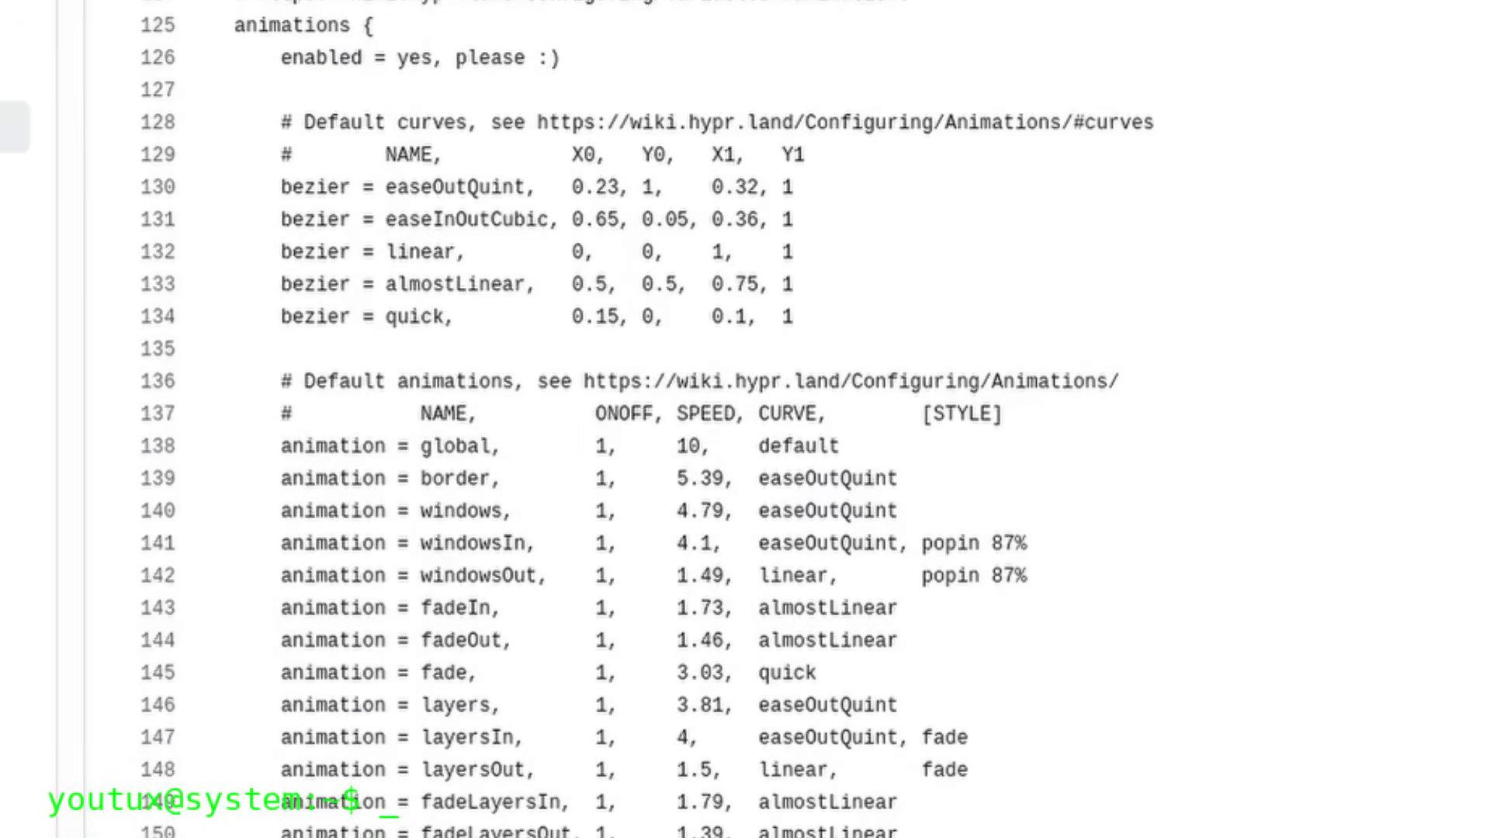
scroll("down", 3)
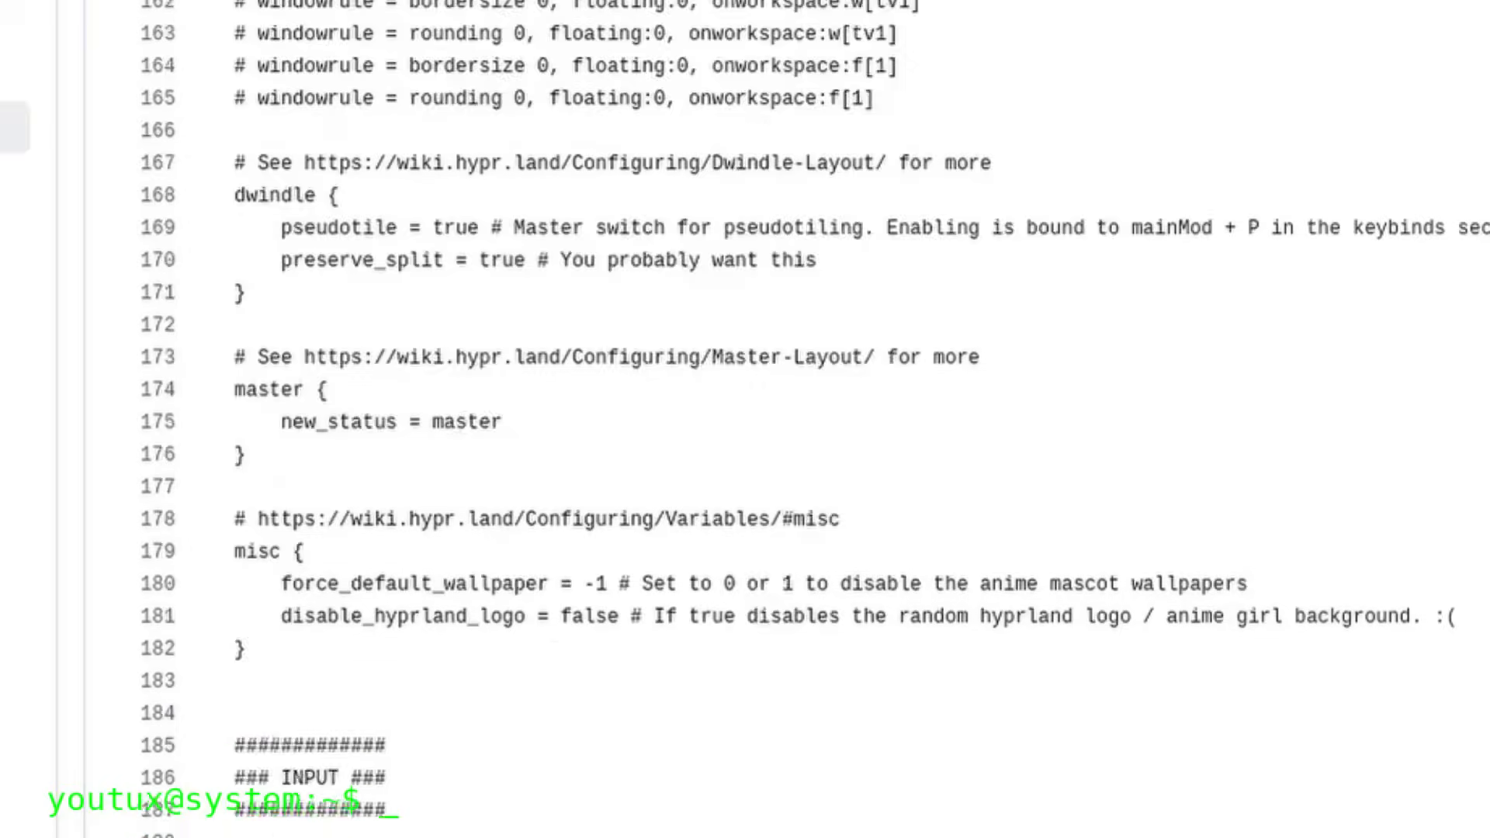
scroll("down", 3)
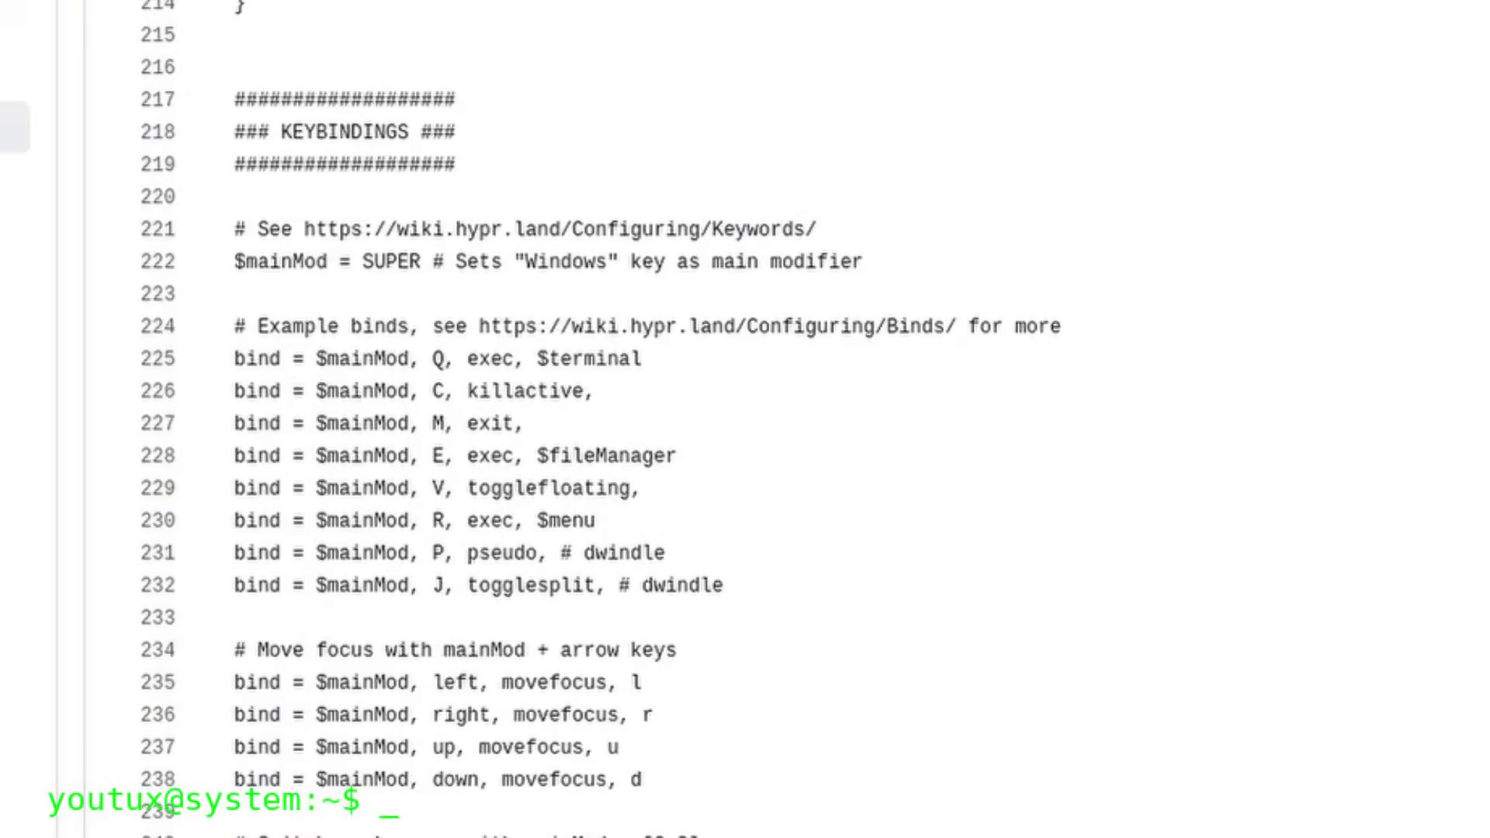
scroll("down", 3)
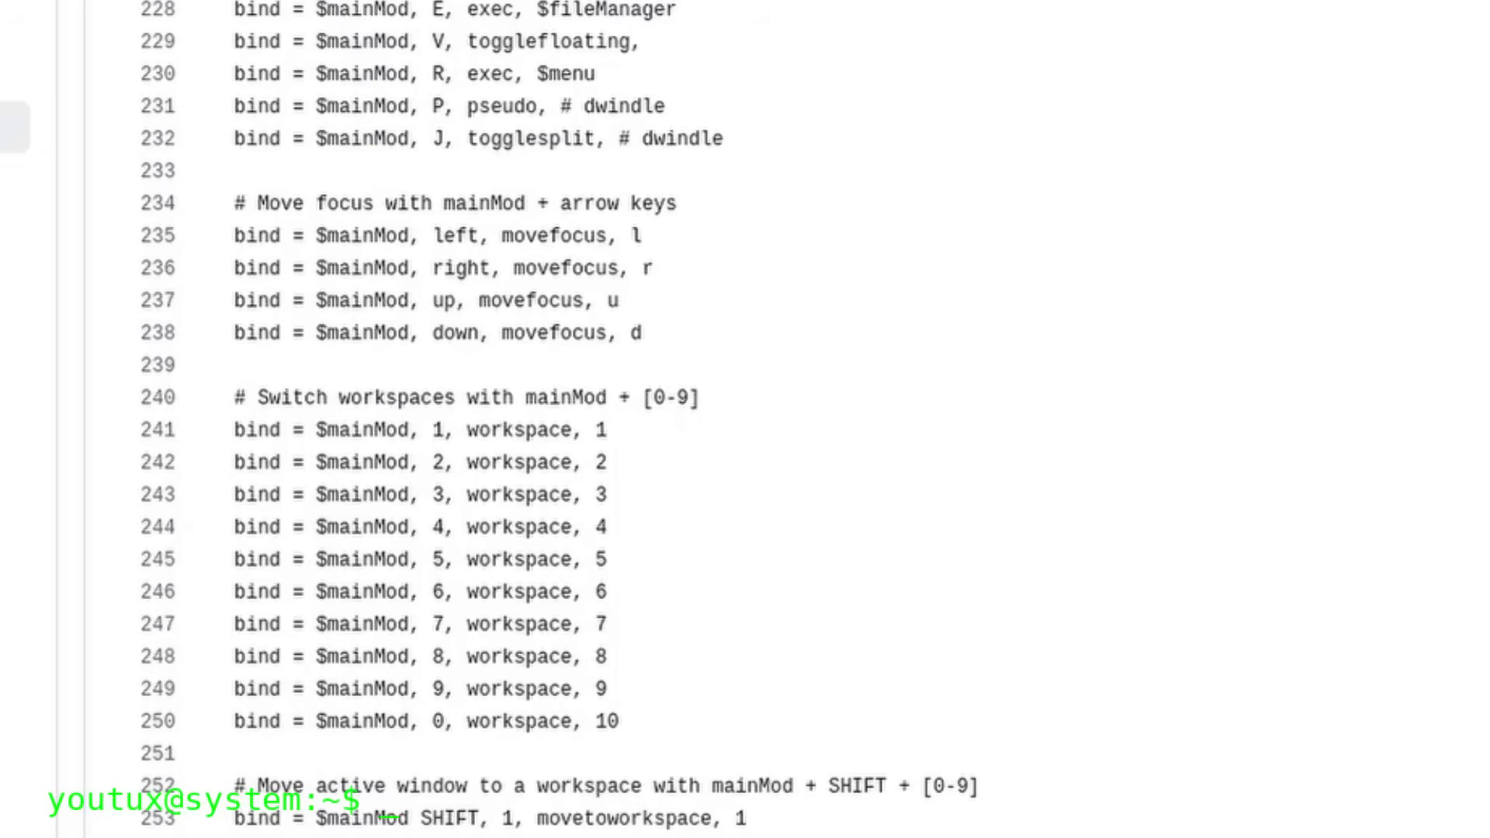
scroll("down", 3)
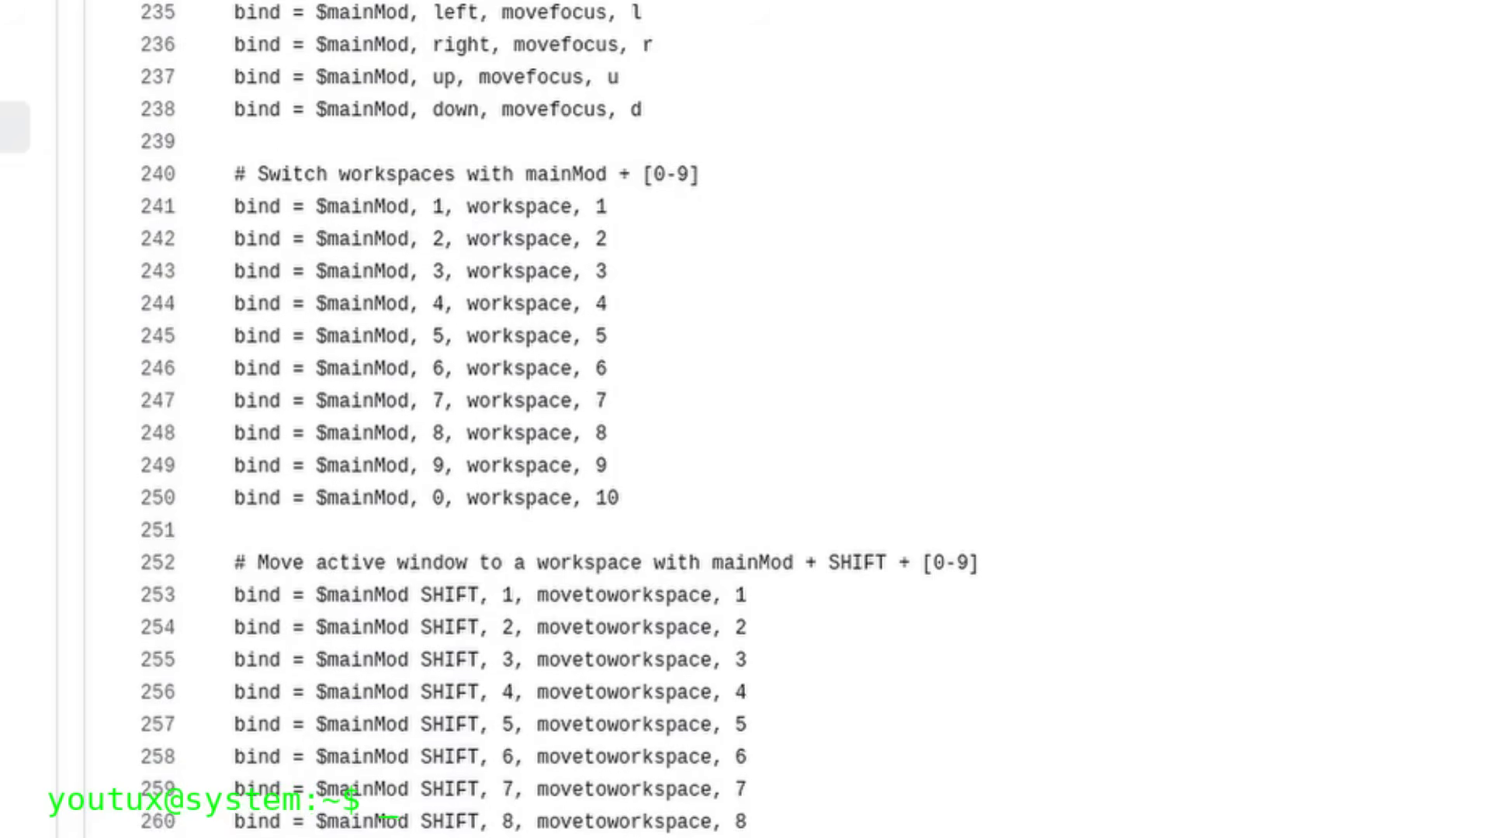
scroll("down", 3)
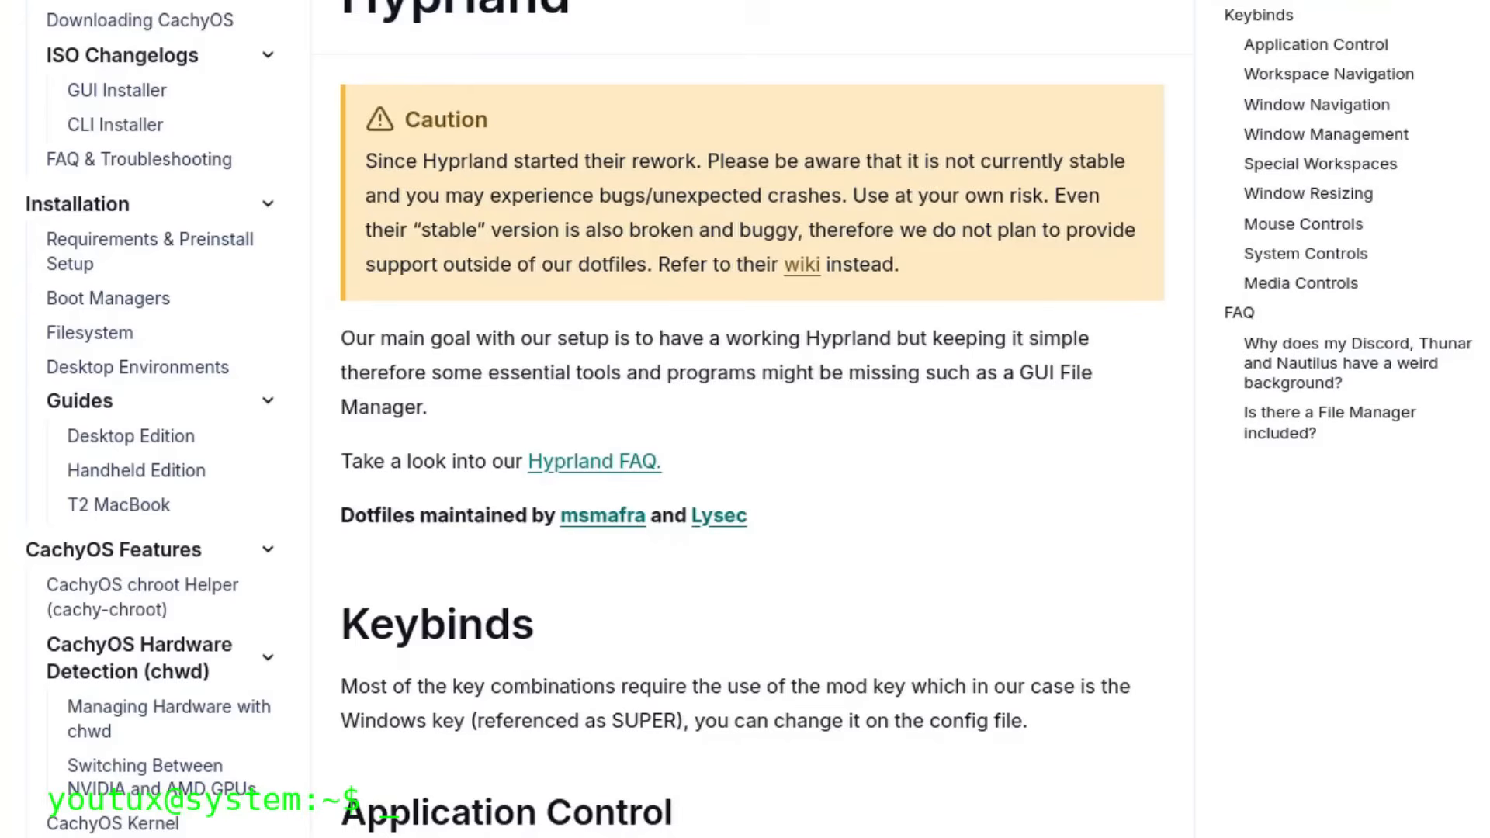
scroll("down", 3)
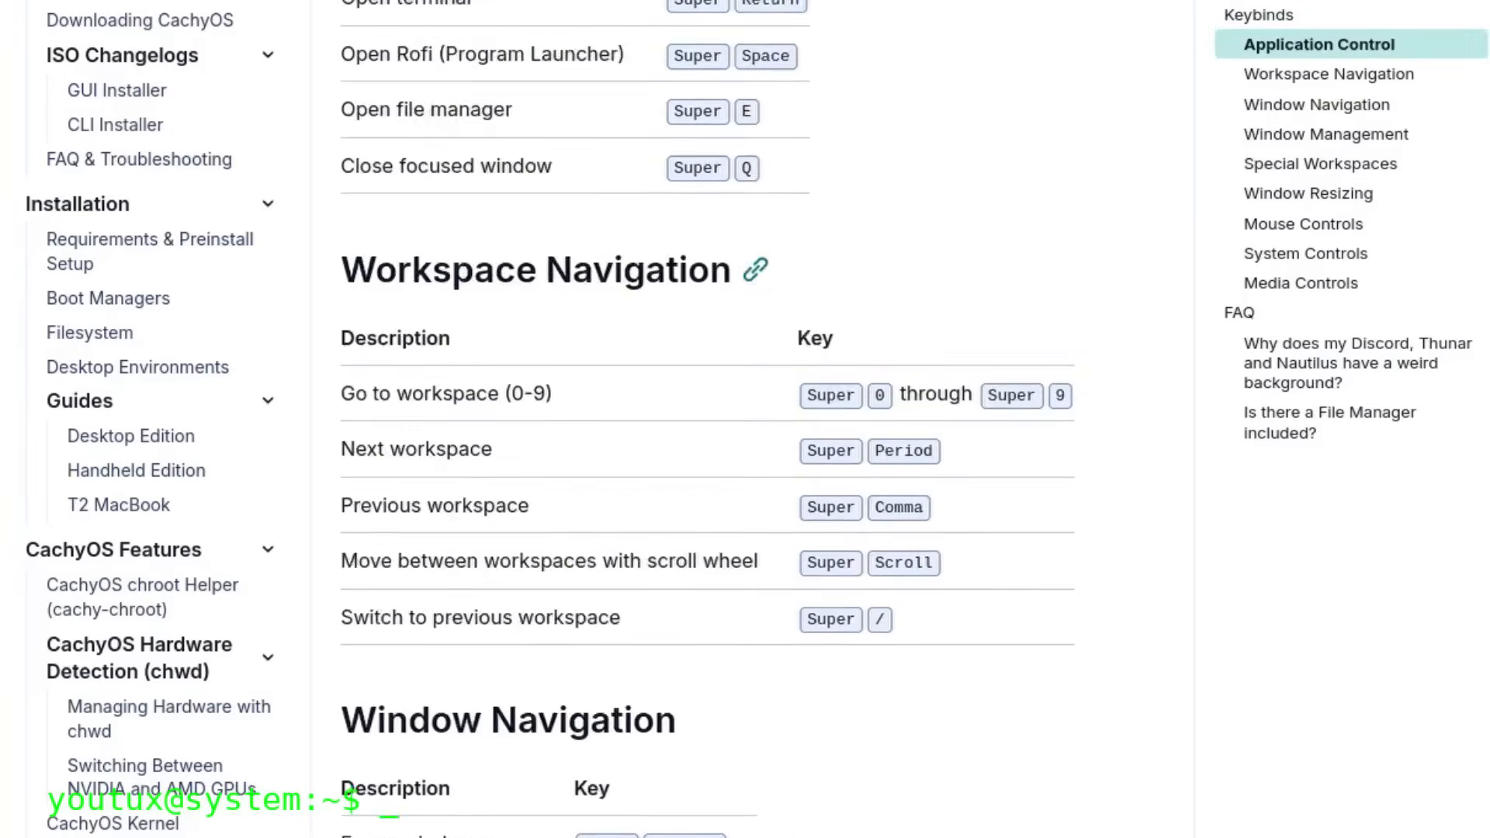
scroll("down", 3)
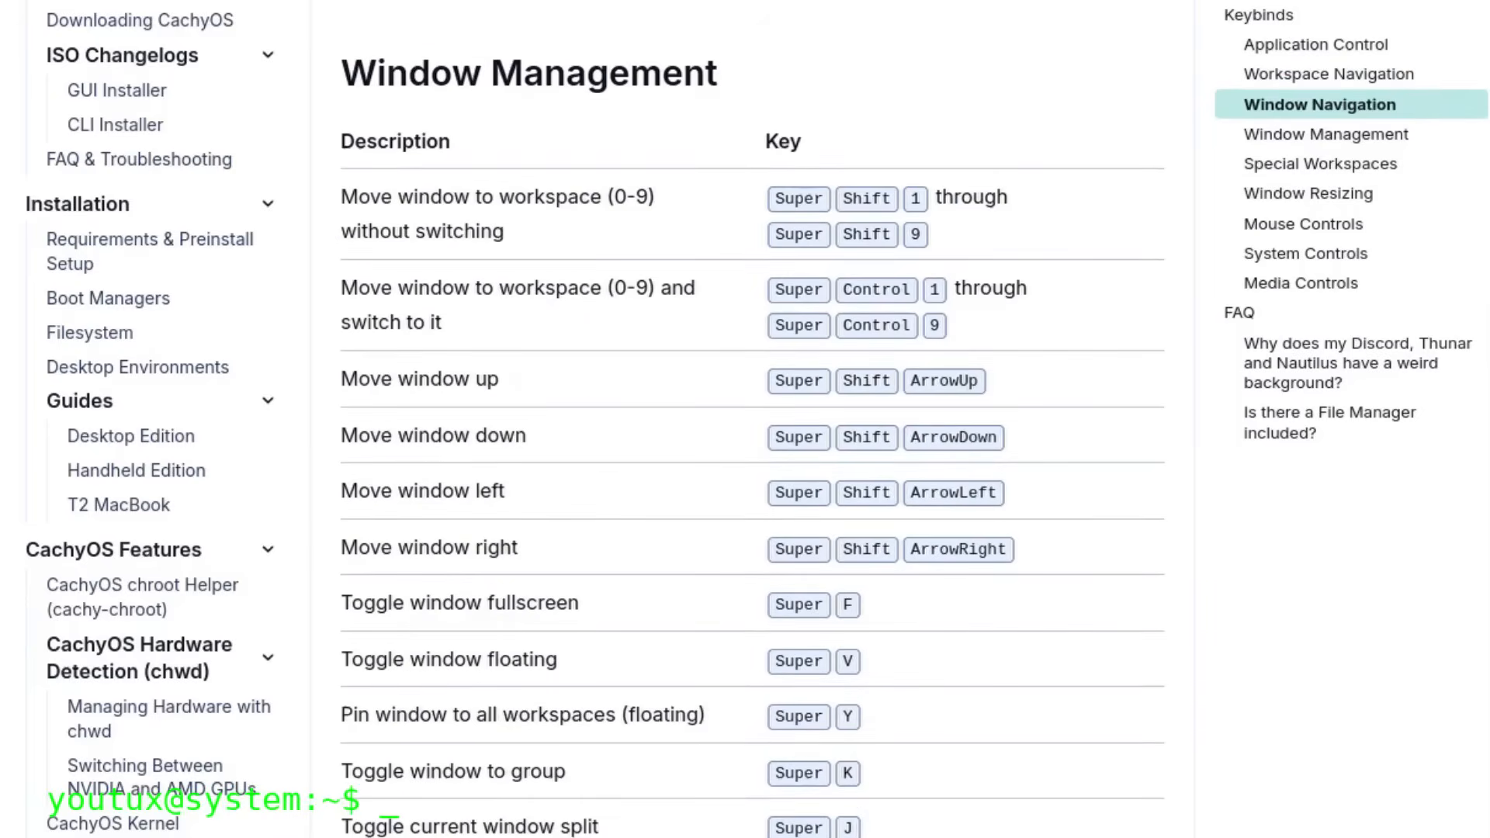
scroll("down", 3)
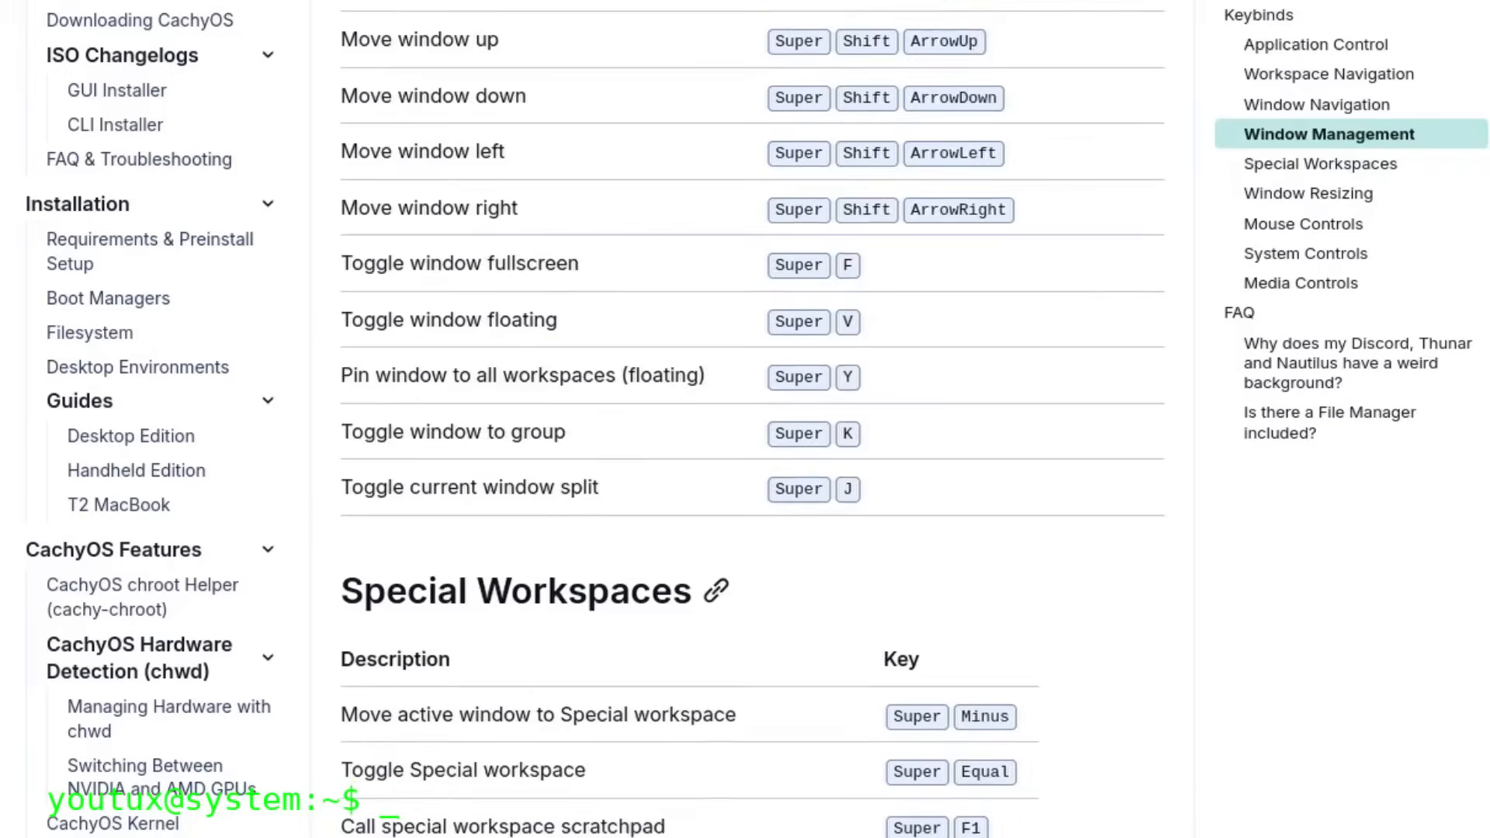
scroll("down", 3)
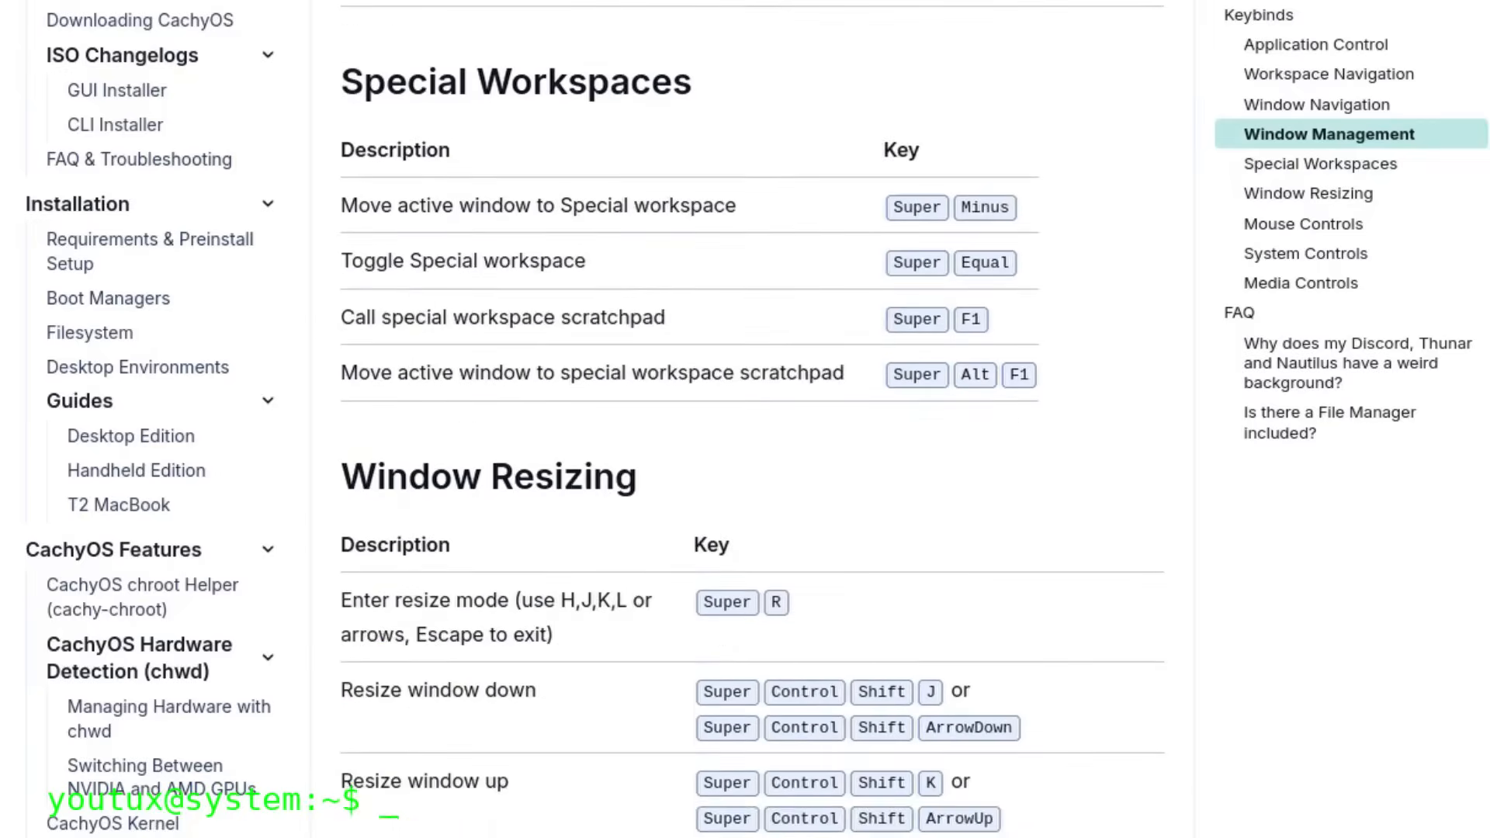
scroll("down", 3)
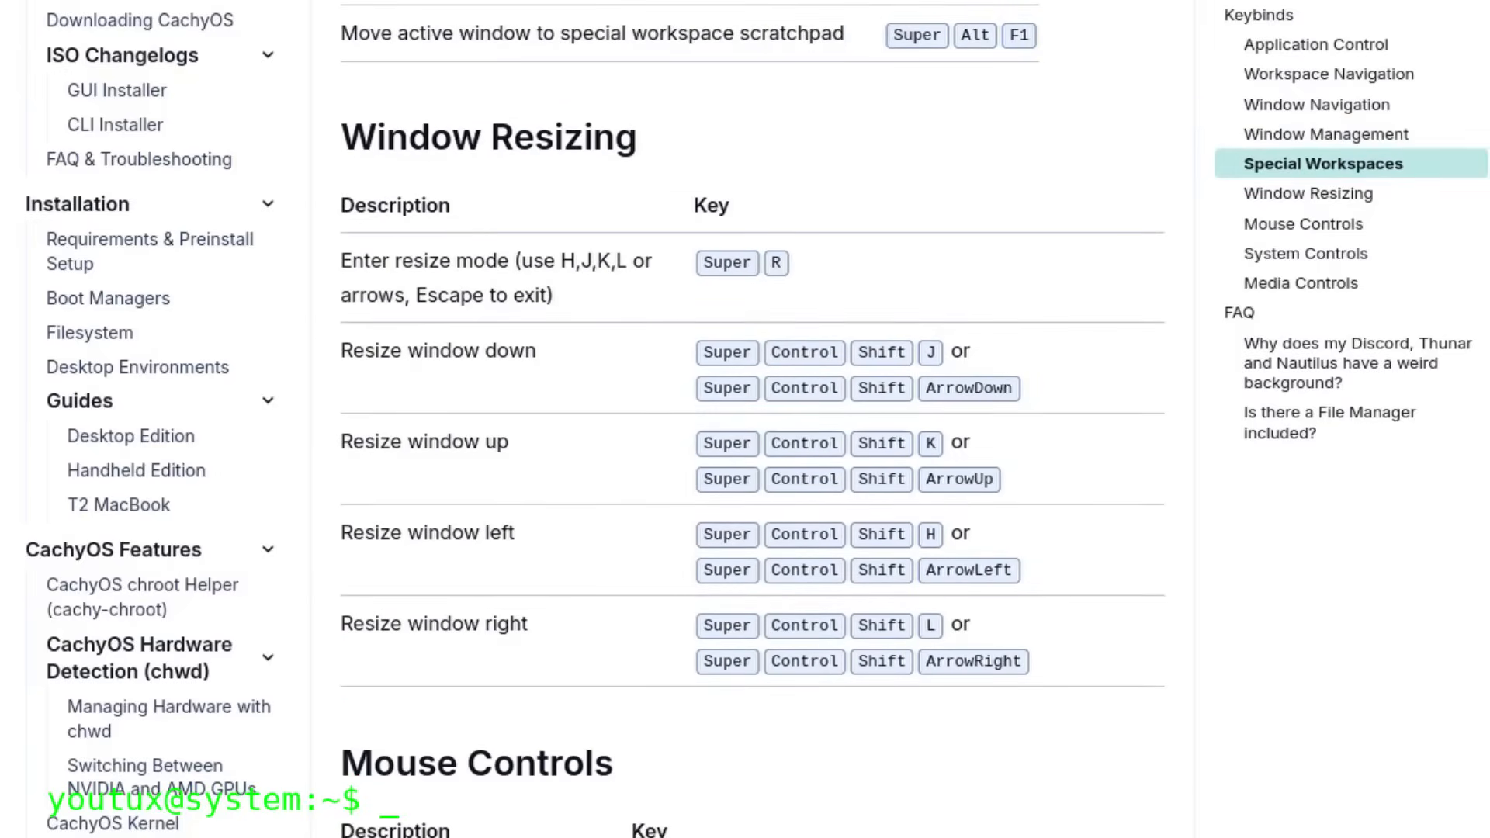
scroll("down", 3)
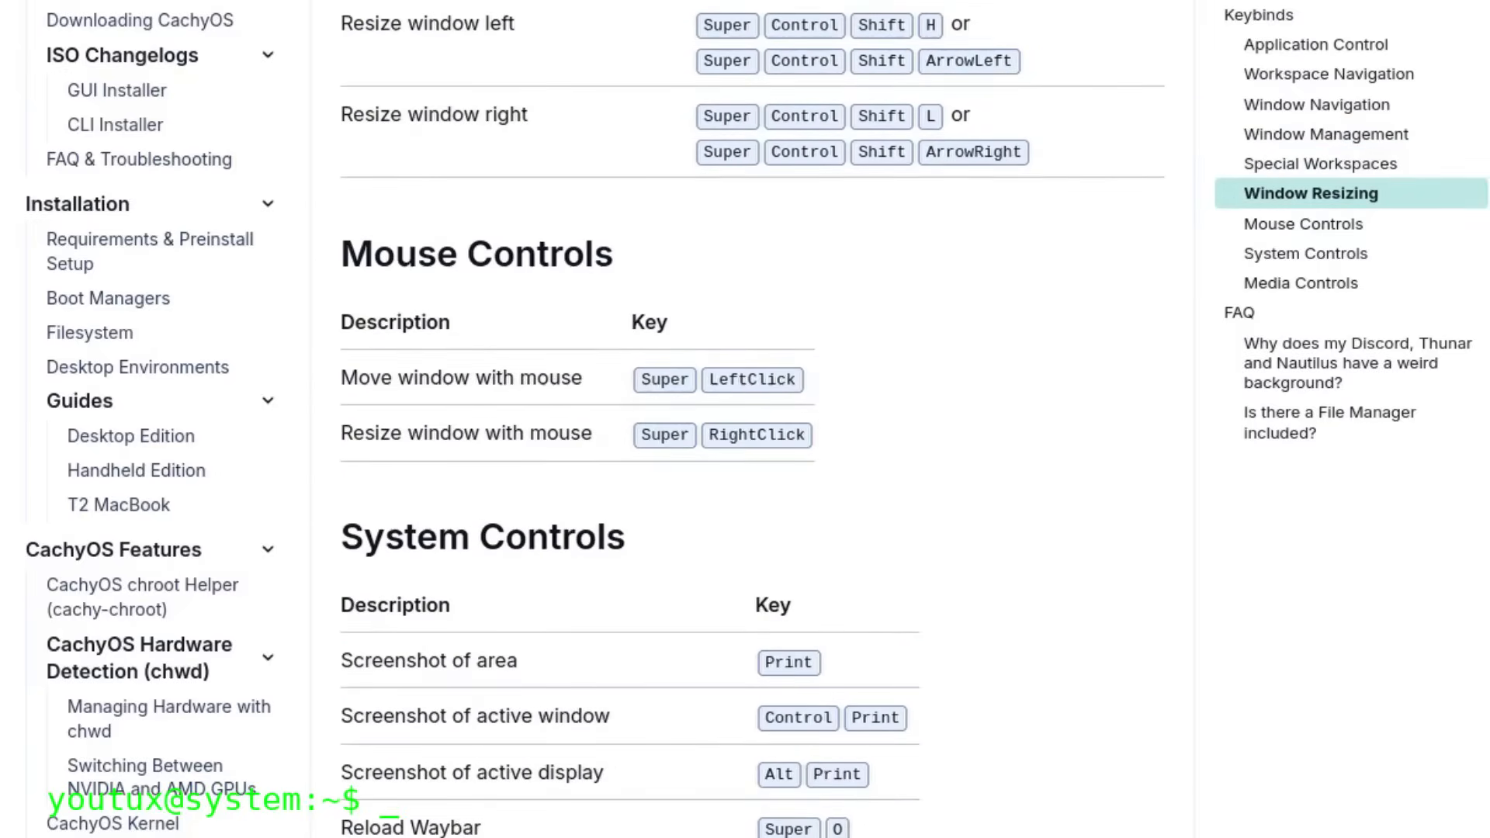